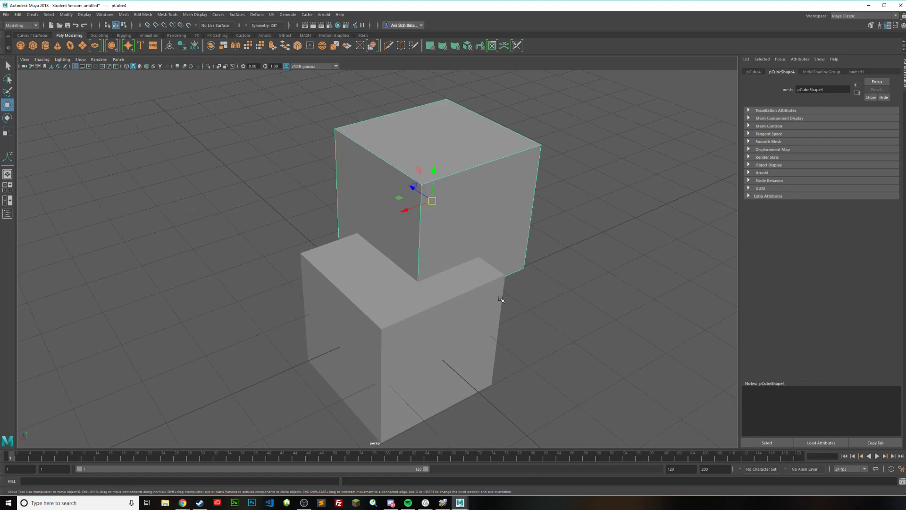
Step: Raise and offset the second cube to overlap the first, then view four panes shaded
drag(502, 300, 543, 247)
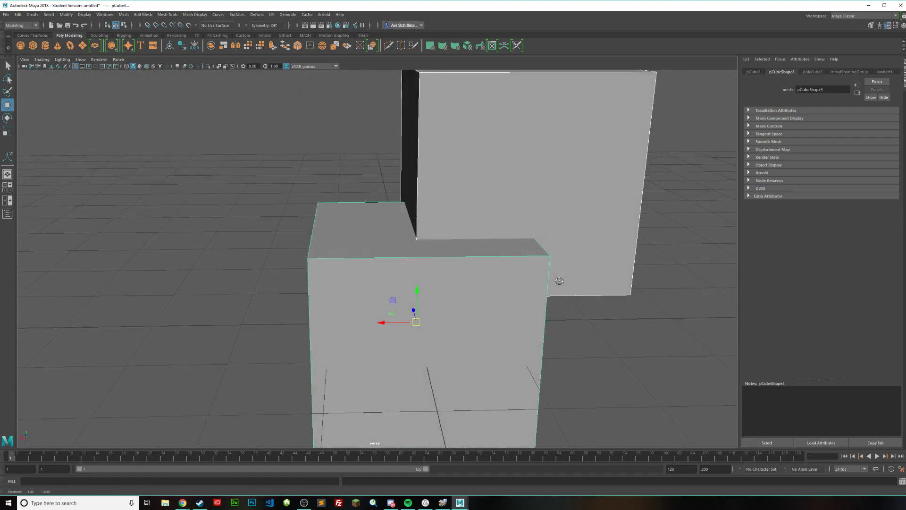
key(space)
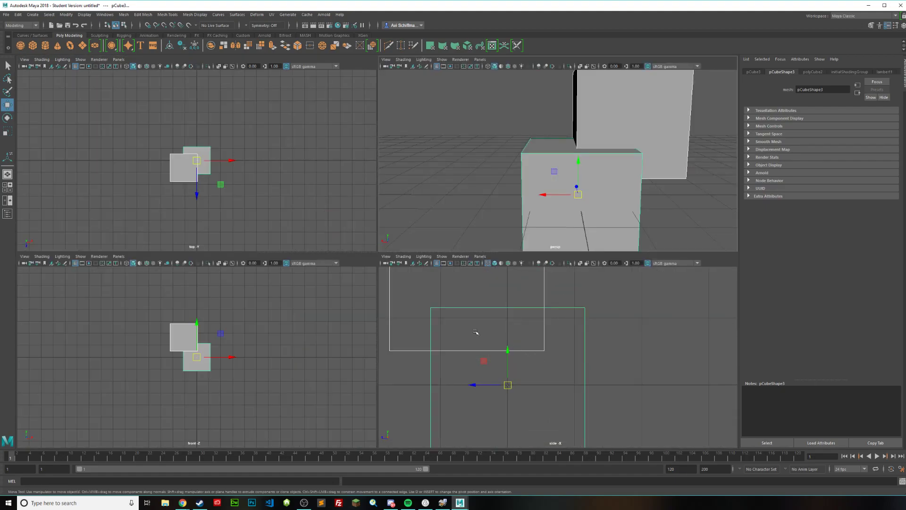
mouse_move(546, 332)
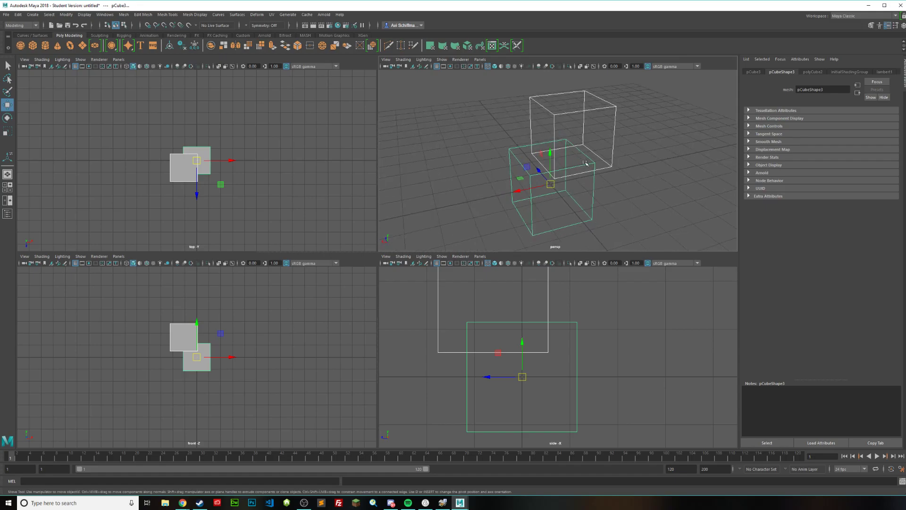
key(5)
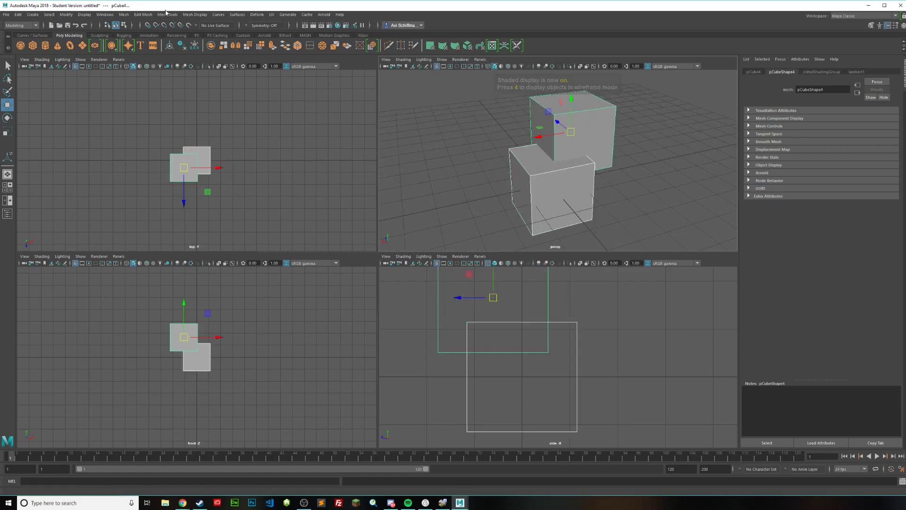
Step: Apply a Boolean Intersection to the two cubes, then undo it
click(124, 15)
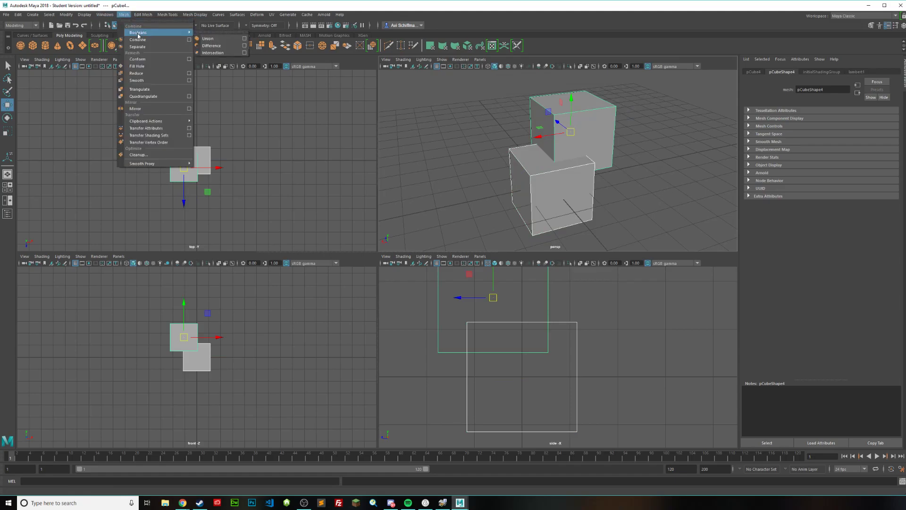
click(213, 53)
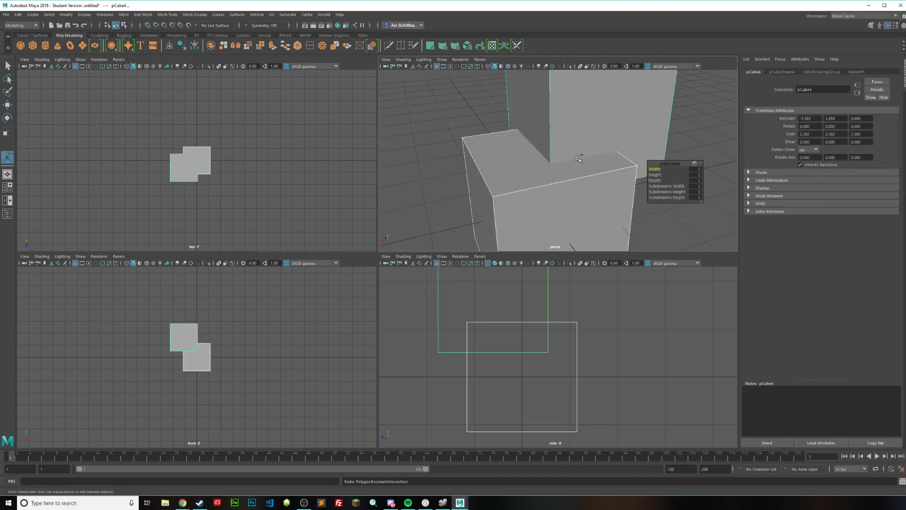
key(ctrl+z)
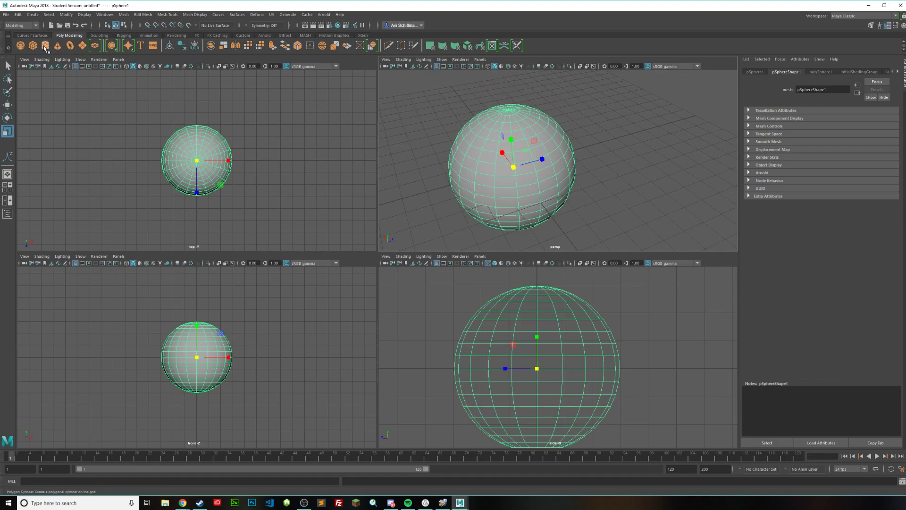
Step: Add a polygon cylinder from the shelf
click(44, 45)
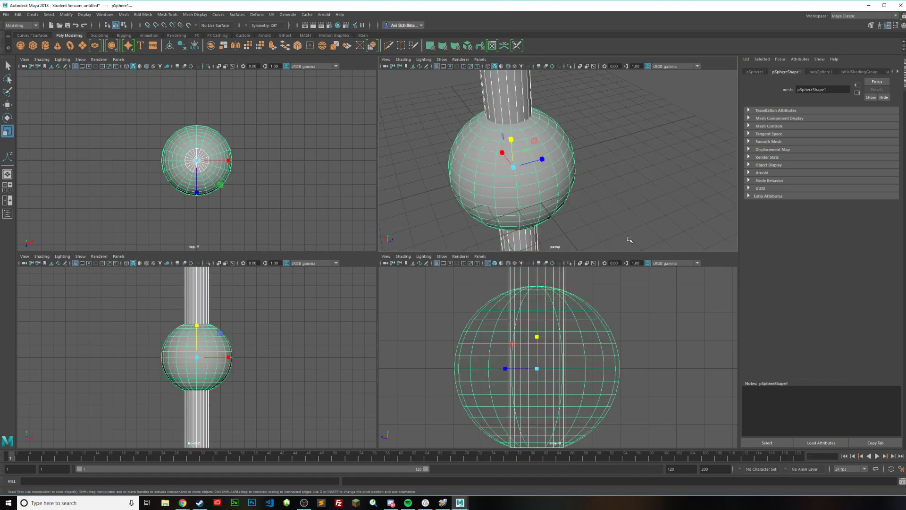
mouse_move(600, 158)
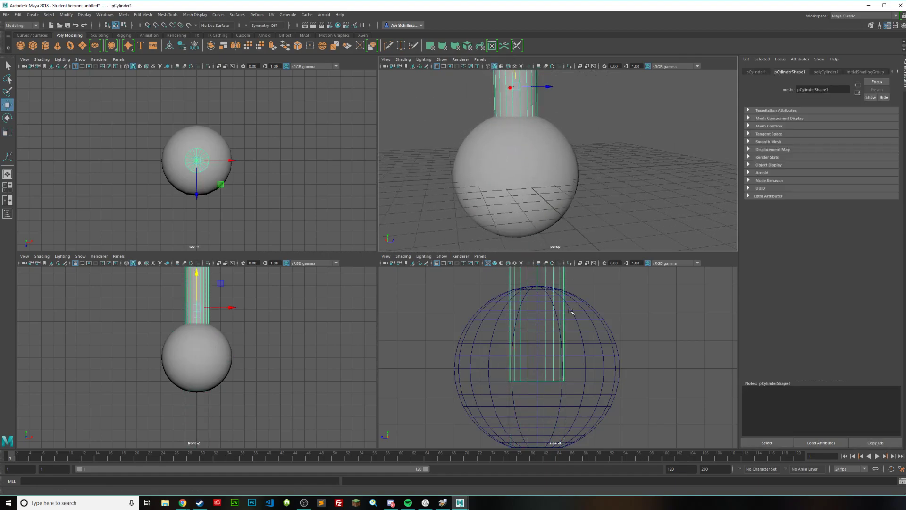
Step: Select the sphere and open the Mesh menu
click(518, 185)
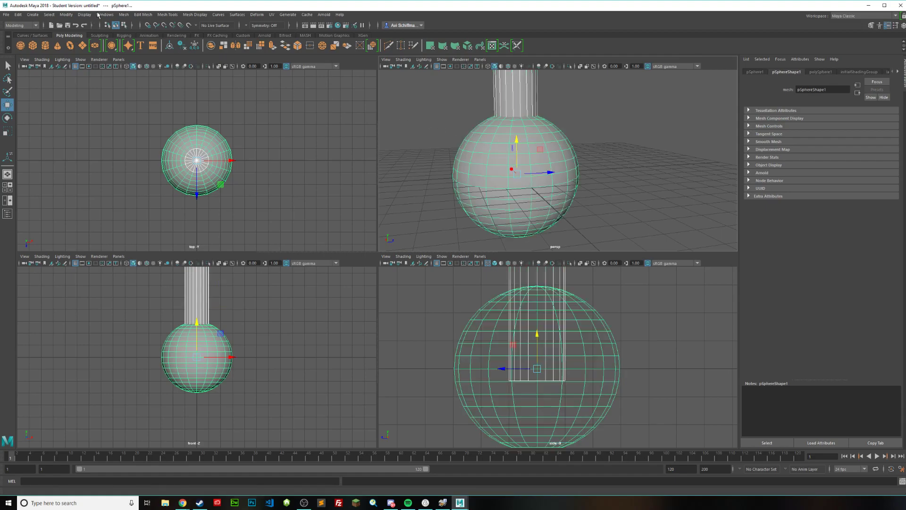
click(123, 15)
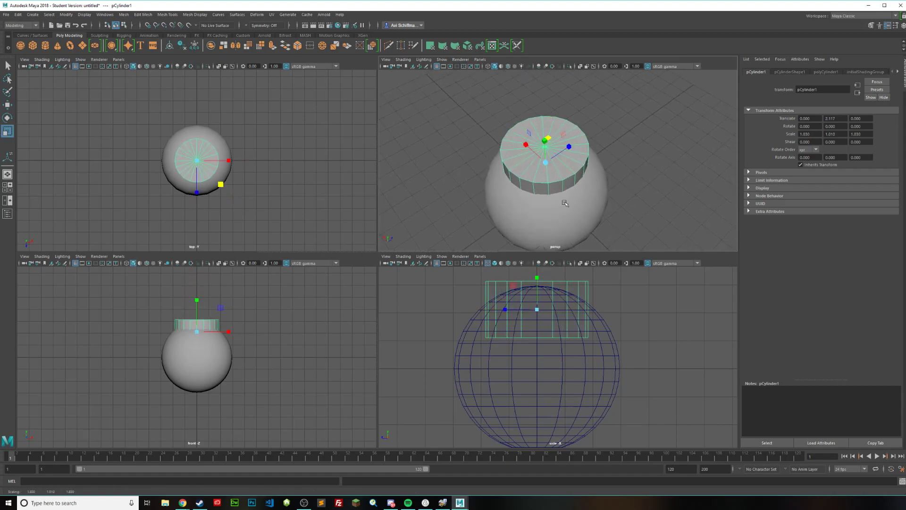
Step: Run Mesh > Booleans > Intersection on the sphere and cylinder
click(123, 14)
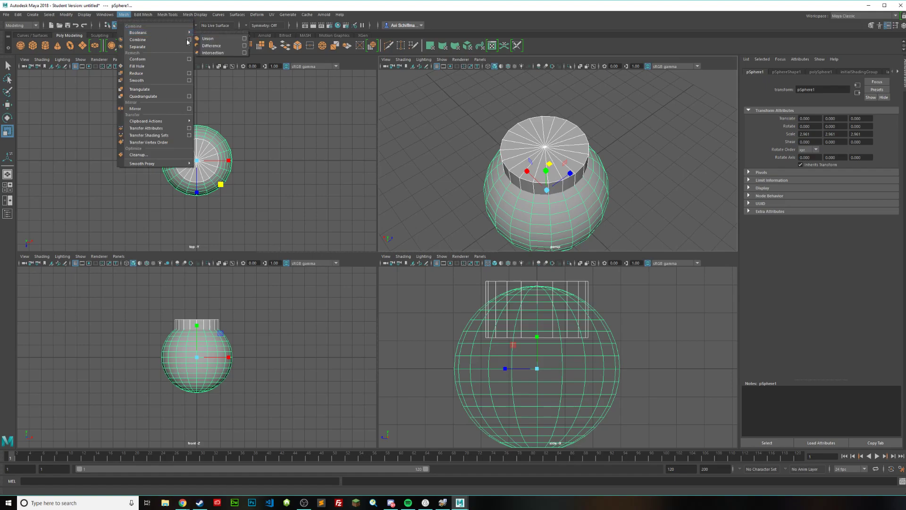
click(213, 52)
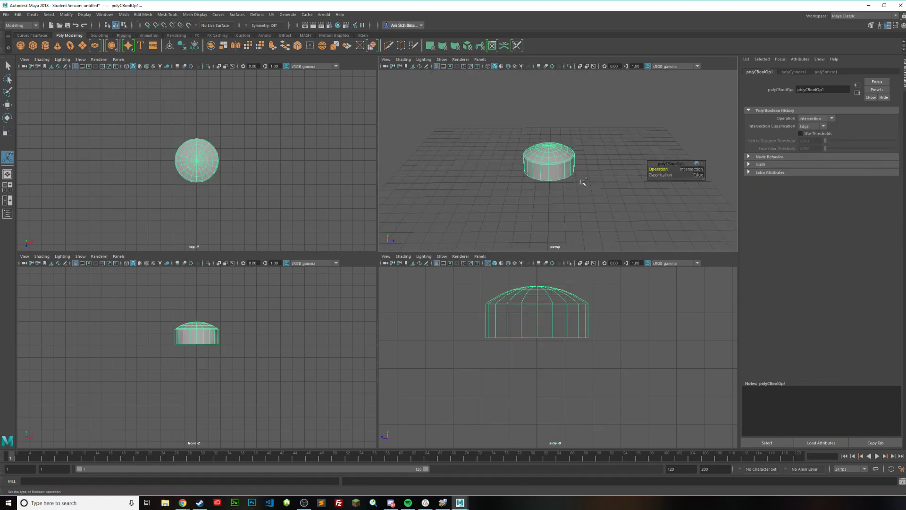